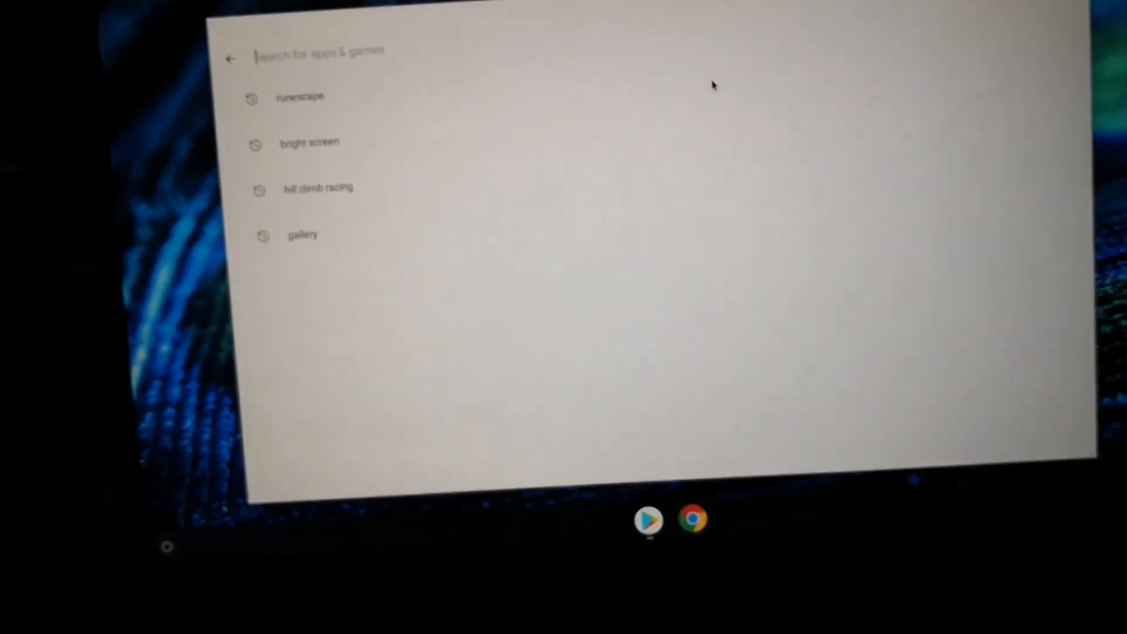
Install Old School RuneScape from its store page via the 'runescape' recent search
left_click(301, 97)
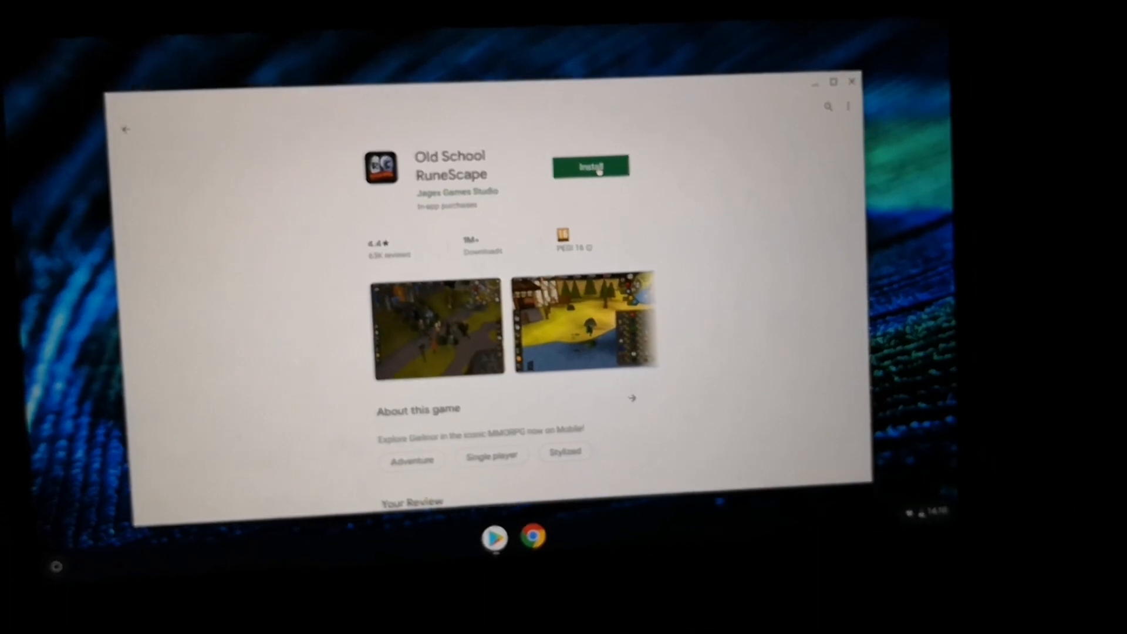
left_click(591, 167)
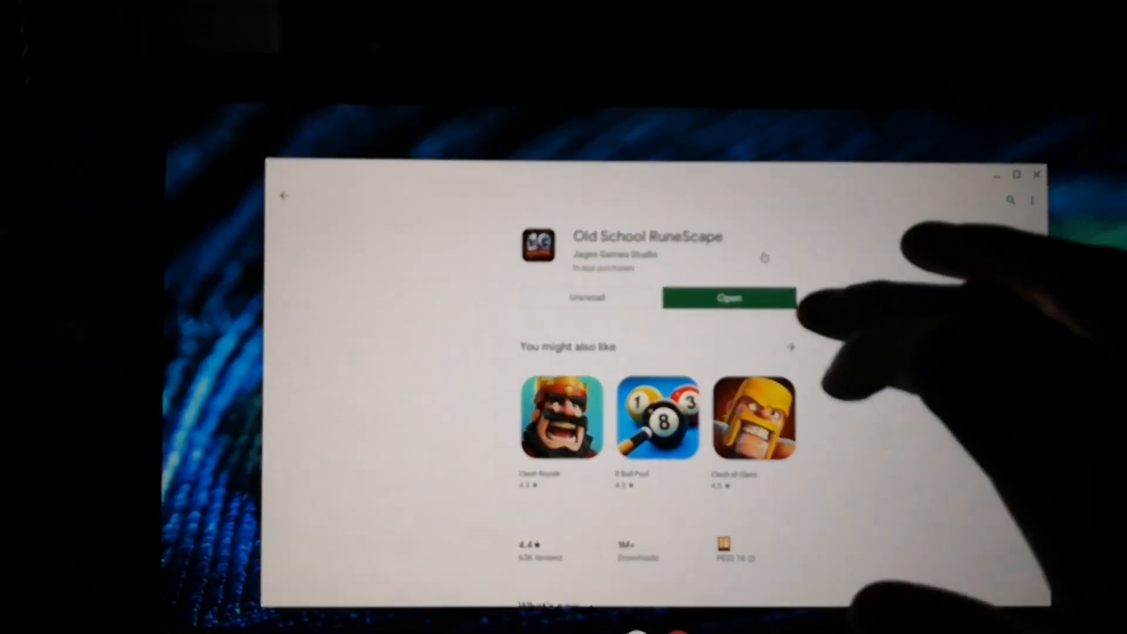
Launch Old School RuneScape from its store page so the terms prompt appears
left_click(727, 297)
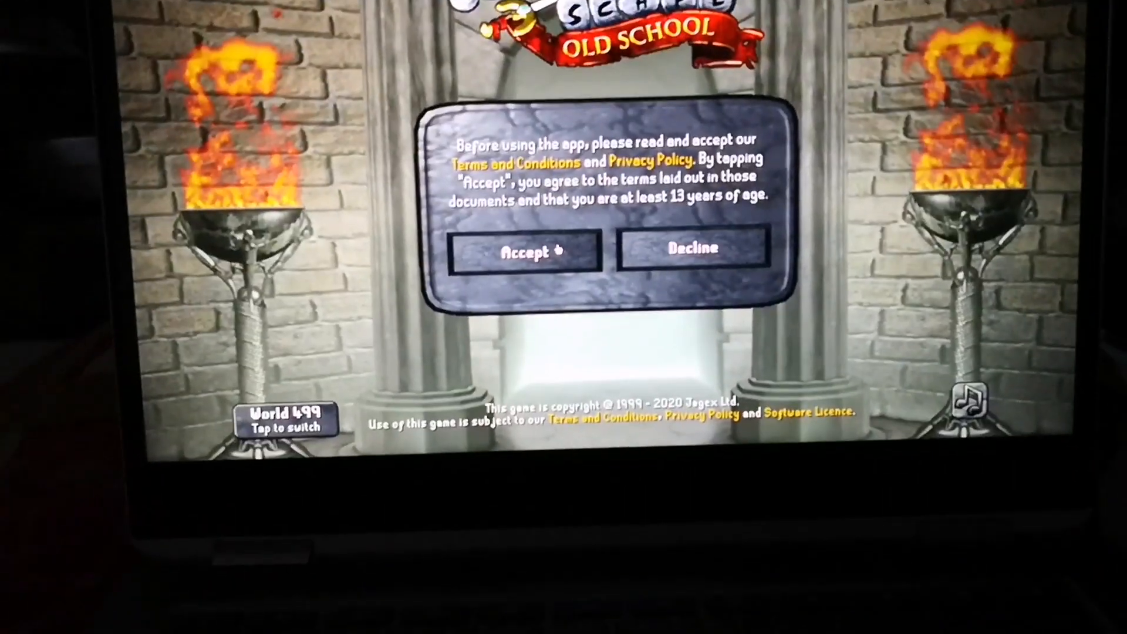
Accept the terms and privacy policy and log in to reach the welcome screen
left_click(525, 250)
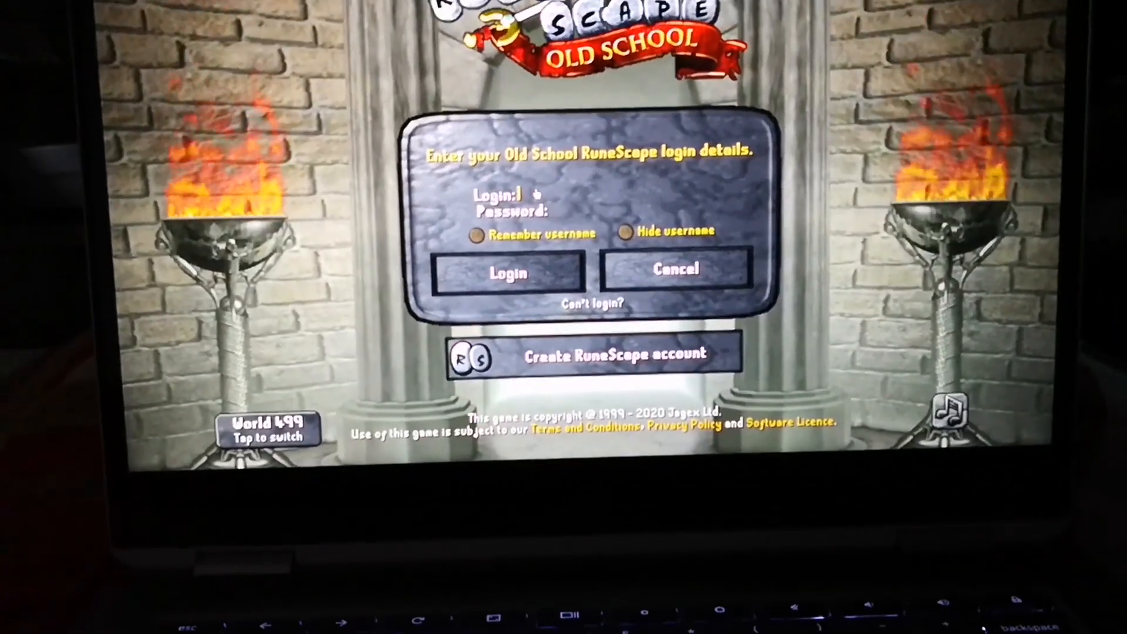
left_click(506, 271)
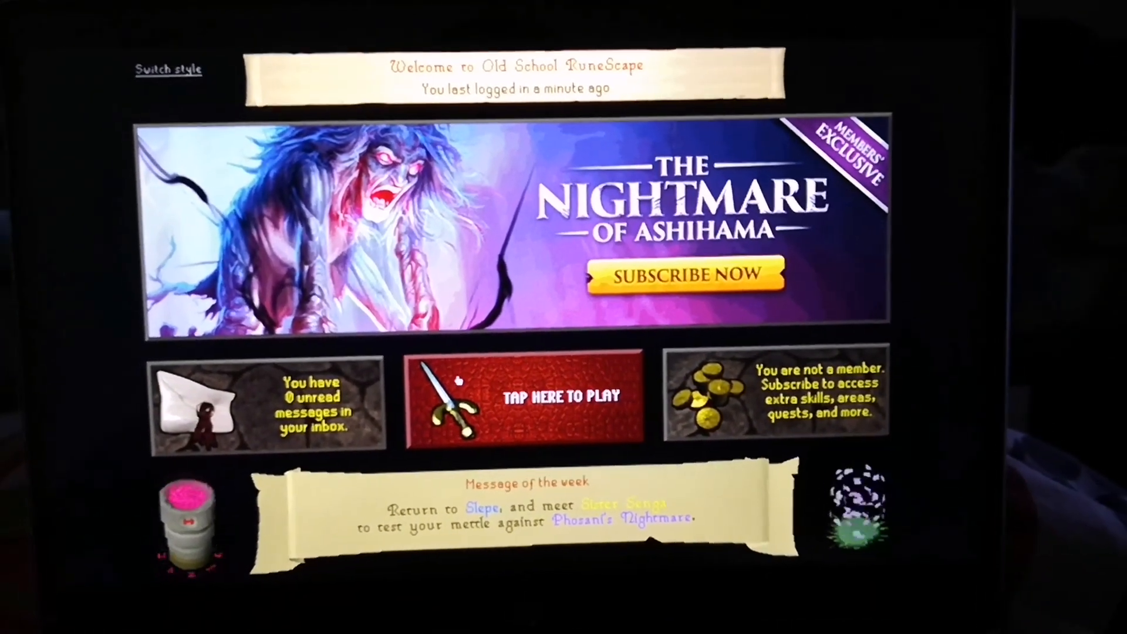
Enter the game world and bring up the Choose Option menu on a nearby scorpion
left_click(522, 395)
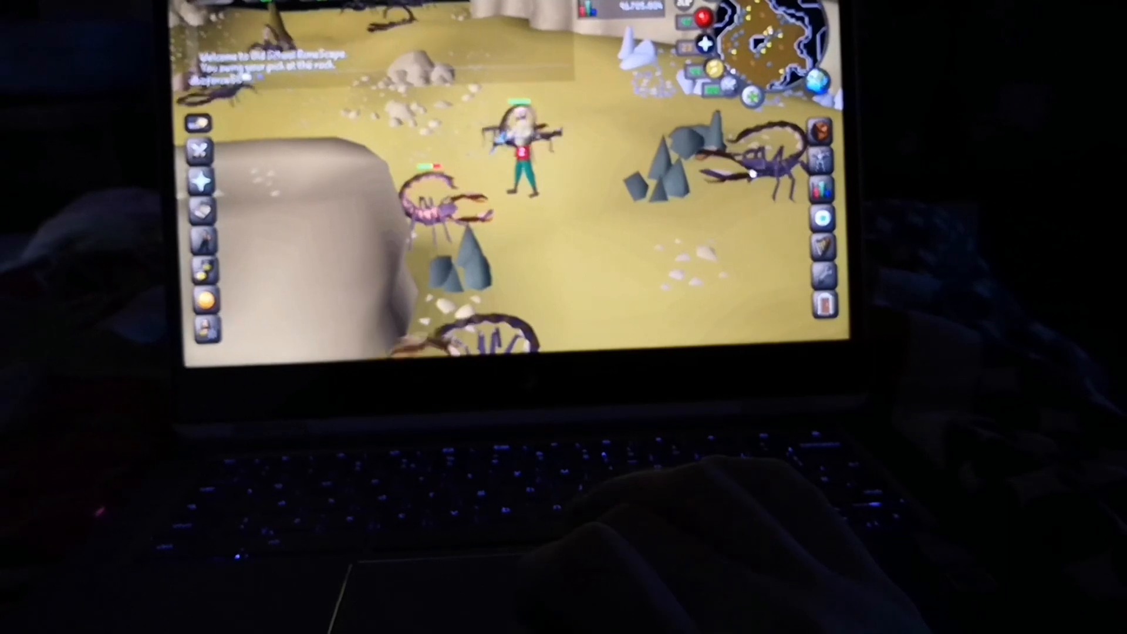
right_click(748, 183)
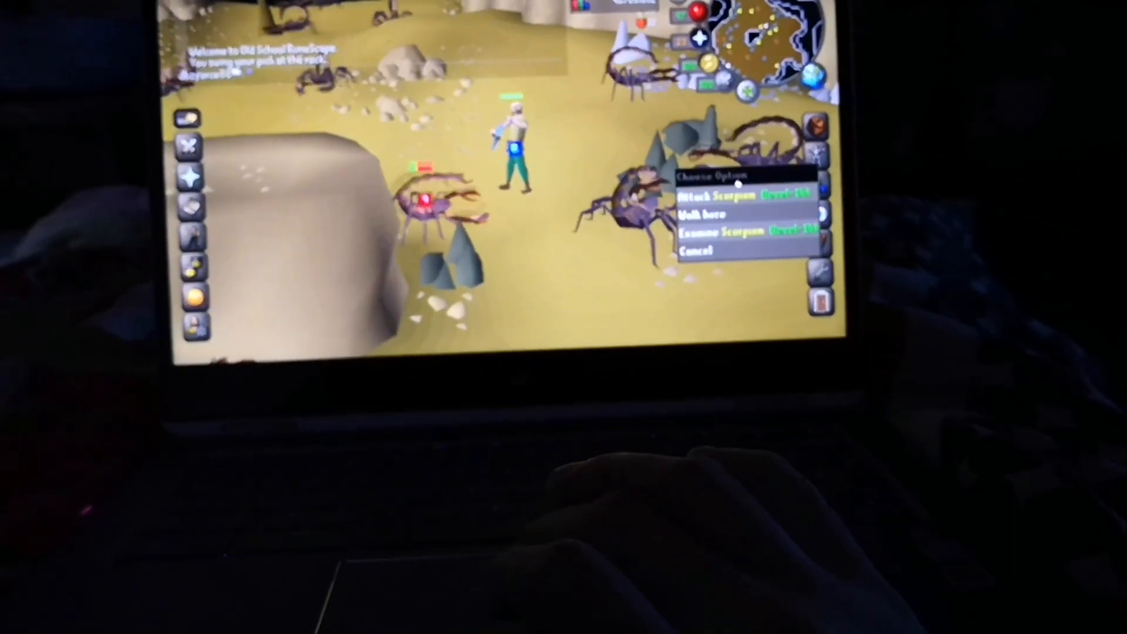